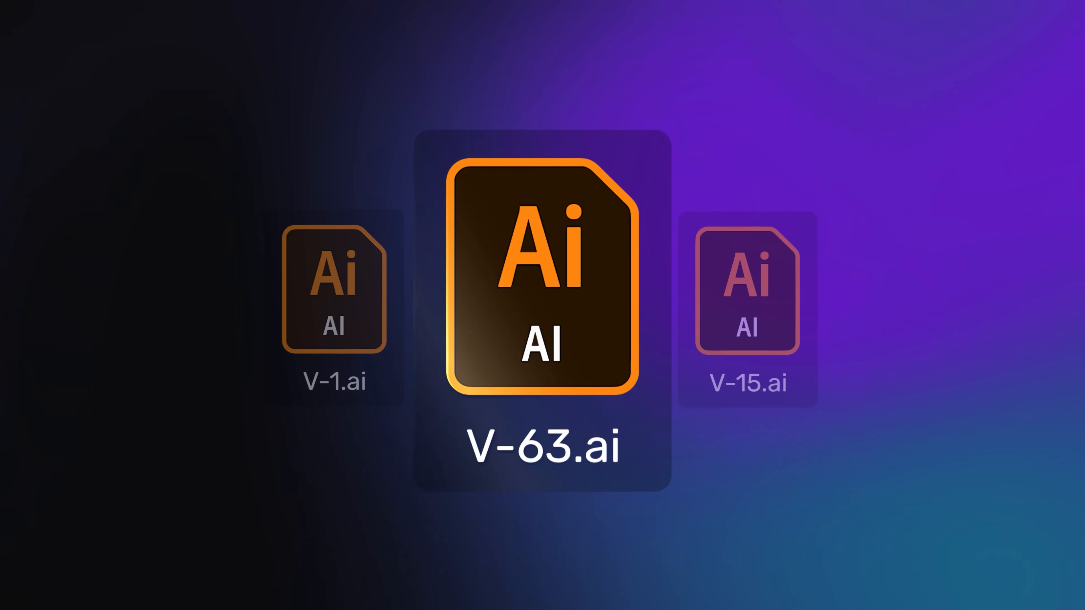
Open V-1.ai in Illustrator showing the white rabbit-eared R on a blue rounded square.
{"action": "double_click", "coordinate": [541, 290]}
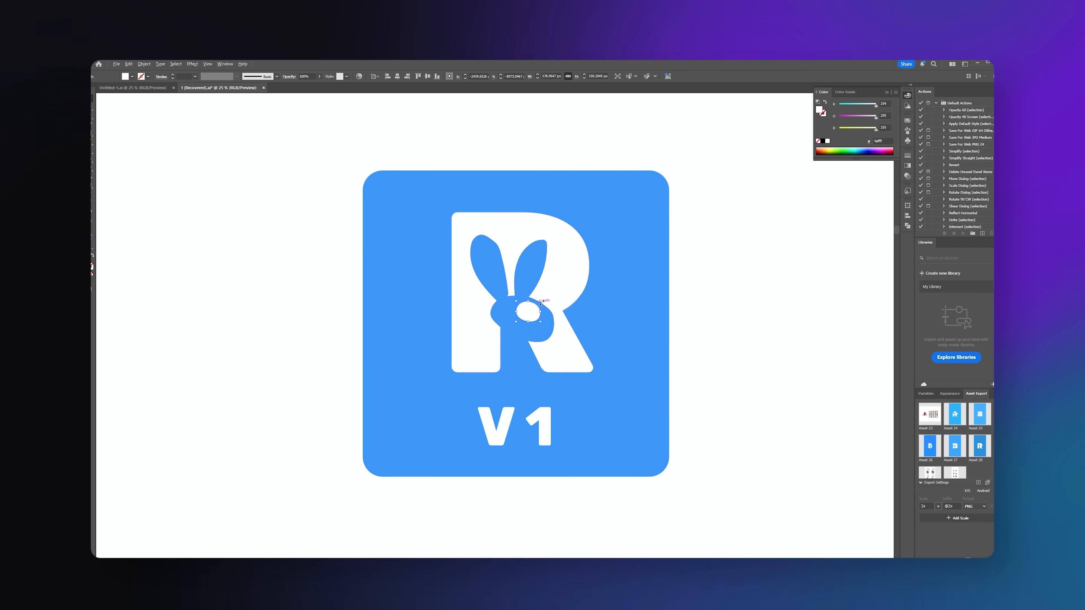
{"action": "left_click_drag", "start_coordinate": [527, 308], "coordinate": [530, 313]}
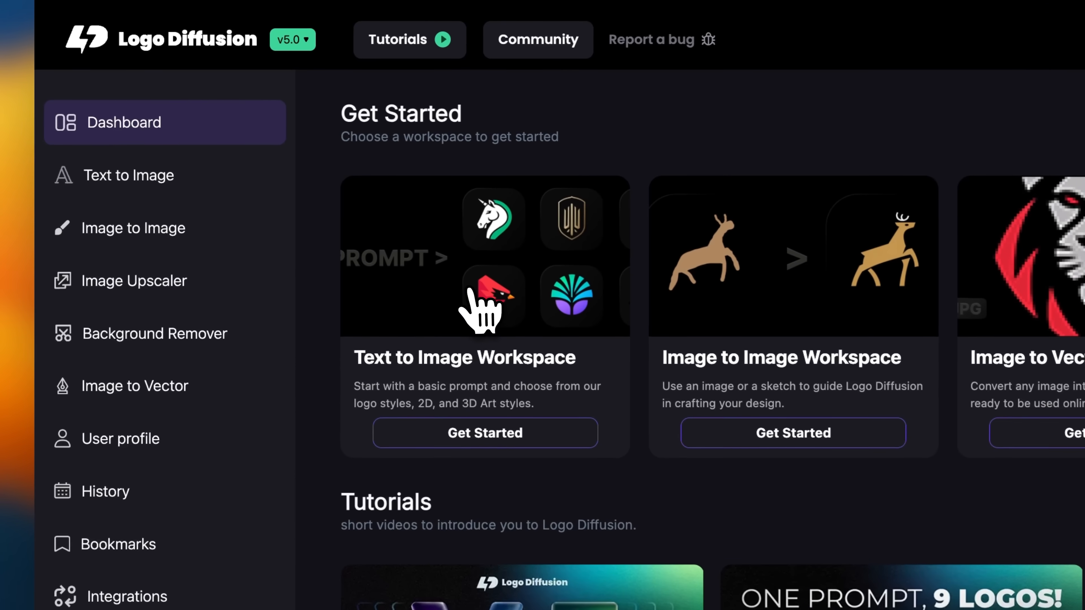
Start a text-to-image workspace using the Monogram style for a rabbit-shaped uppercase B.
{"action": "left_click", "coordinate": [484, 432]}
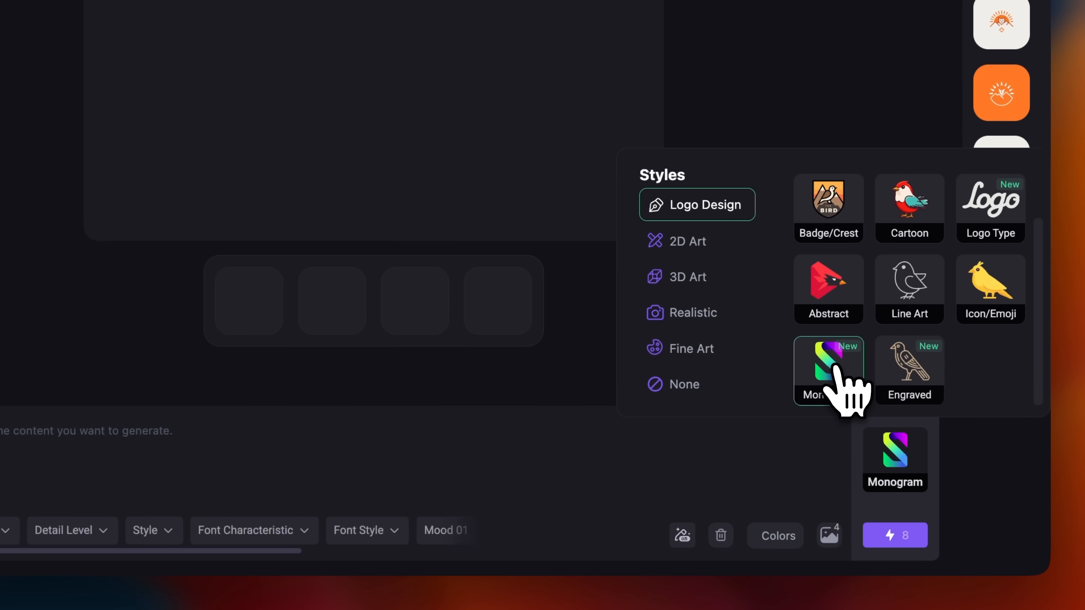
{"action": "left_click", "coordinate": [827, 370]}
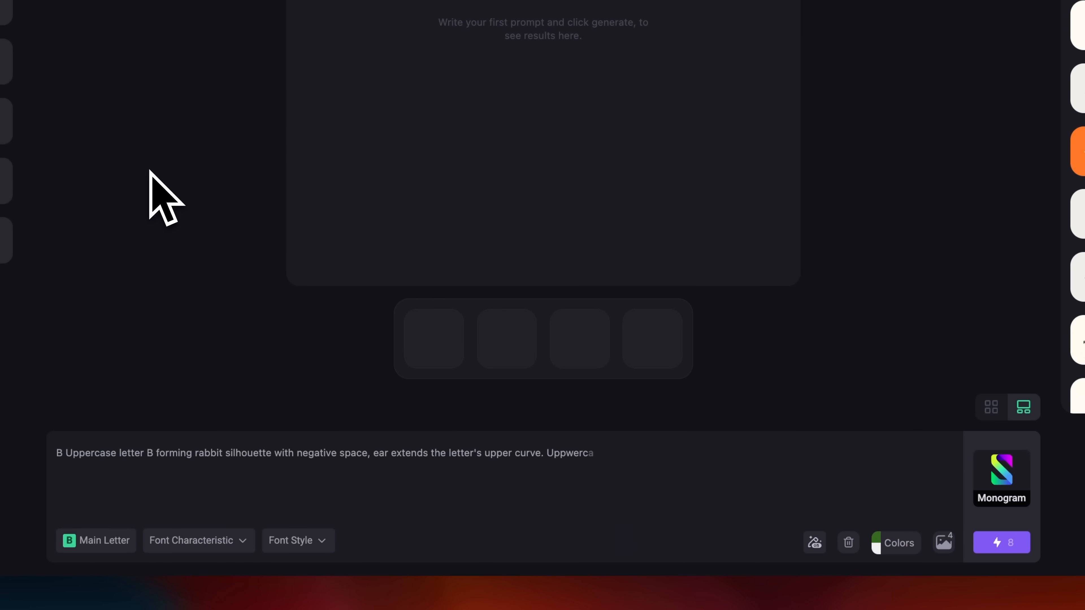
Generate B rabbit monogram variations with a white primary colour on a blue background.
{"action": "left_click", "coordinate": [290, 545]}
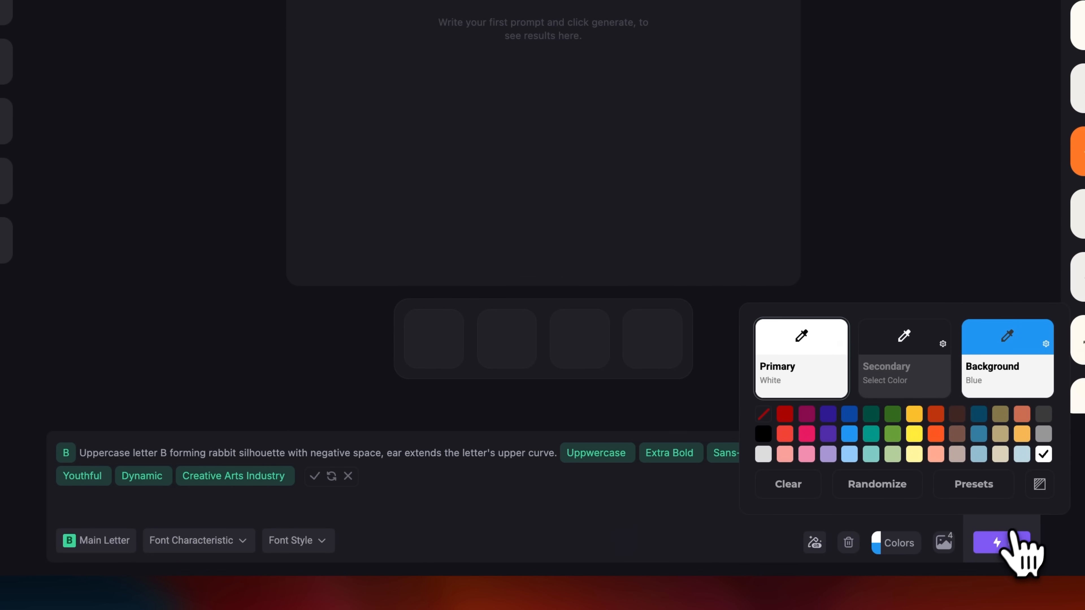
{"action": "left_click", "coordinate": [1001, 542]}
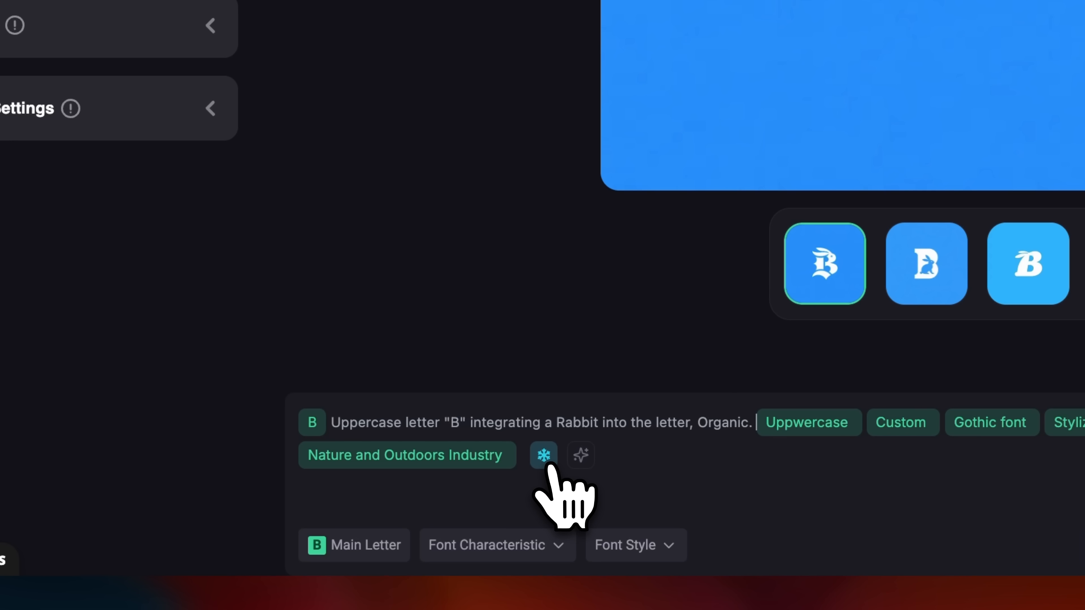
Freeze the 'Uppercase letter B integrating a Rabbit' prompt keywords for the next generation.
{"action": "left_click", "coordinate": [543, 456]}
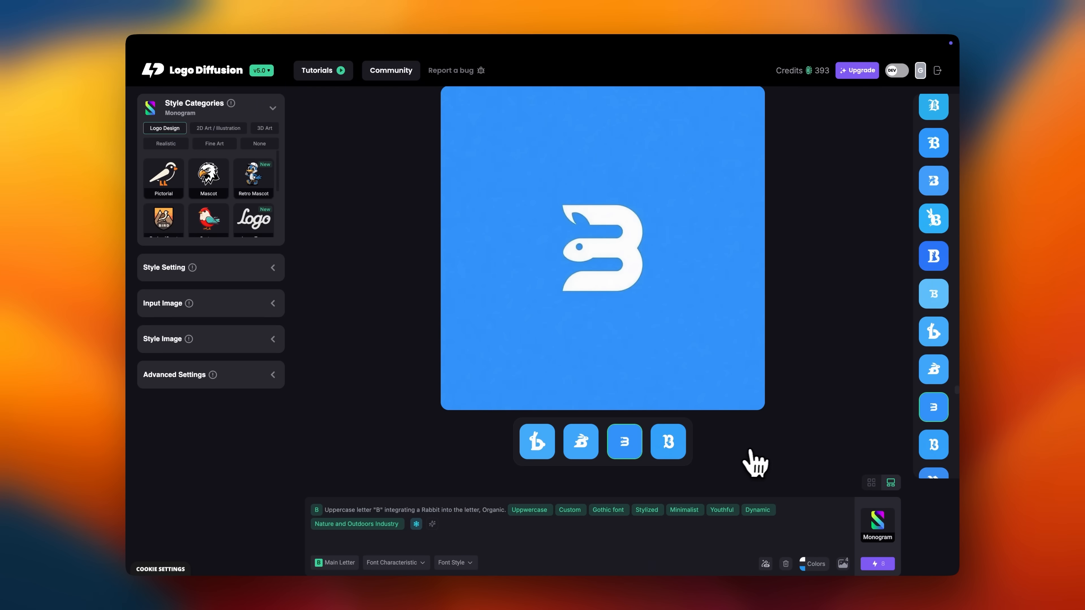
Switch the main letter to R and generate white-on-blue rabbit R monograms.
{"action": "left_click", "coordinate": [338, 563]}
{"action": "type", "text": "R"}
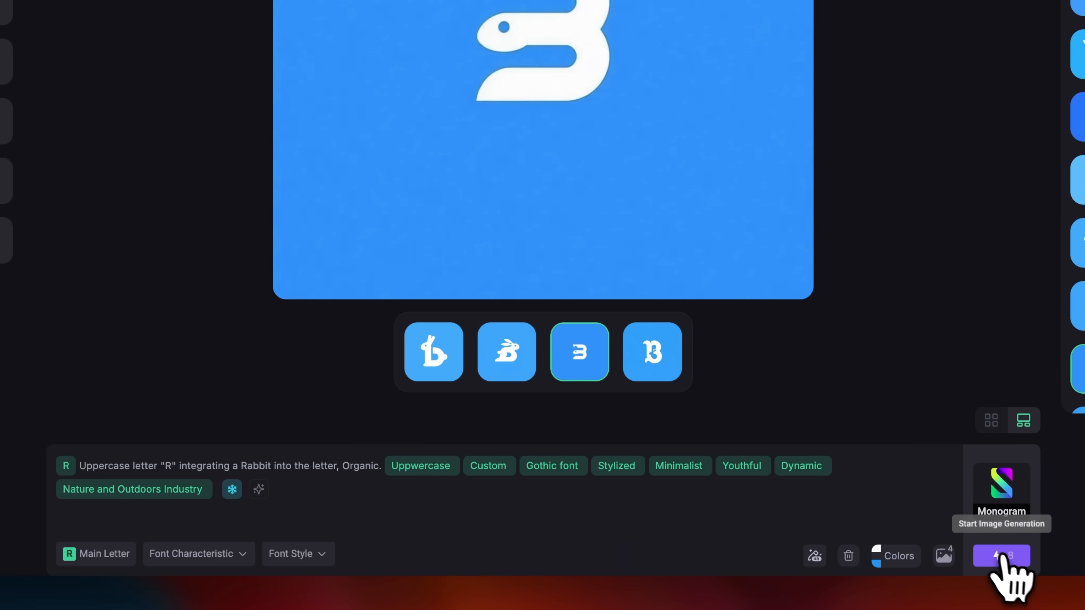
{"action": "left_click", "coordinate": [1001, 555]}
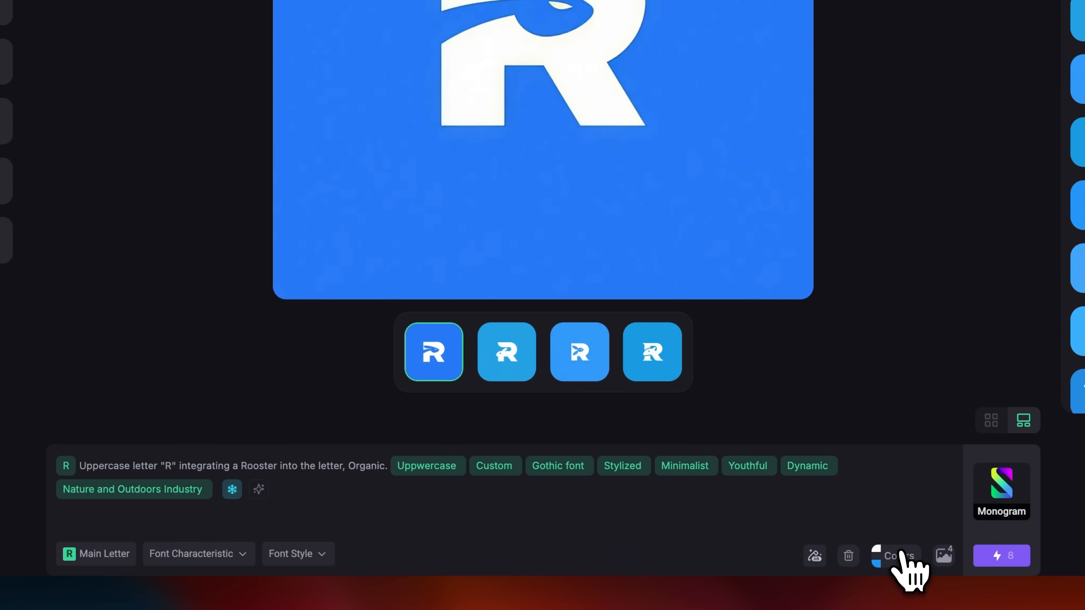
Give the rooster R prompt an orange background in the Colors settings.
{"action": "left_click", "coordinate": [894, 556]}
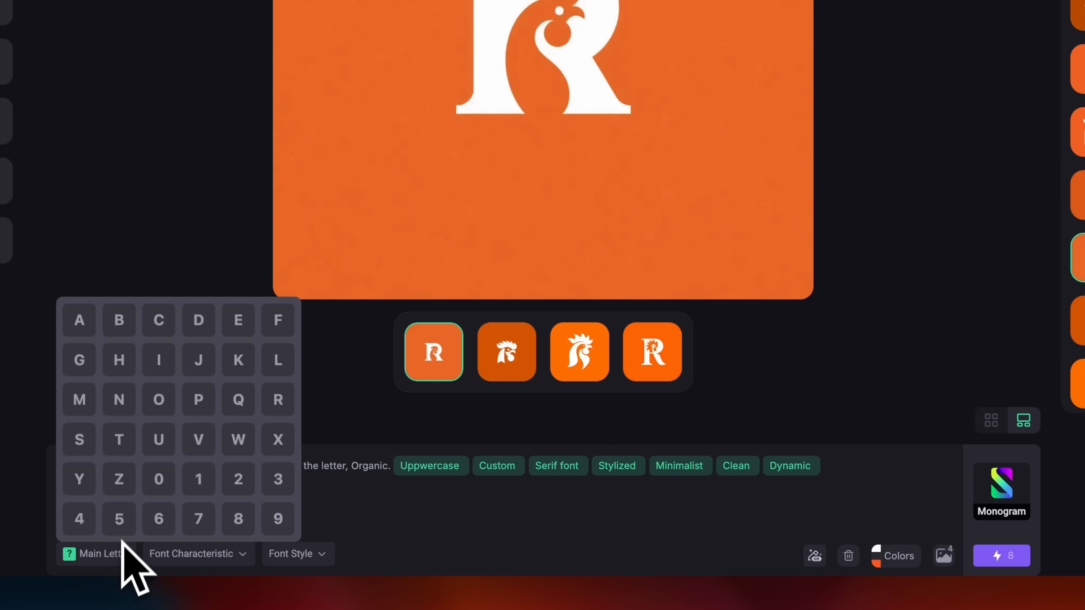
Make G the main letter with Professional mood and a gold secondary colour.
{"action": "left_click", "coordinate": [78, 359]}
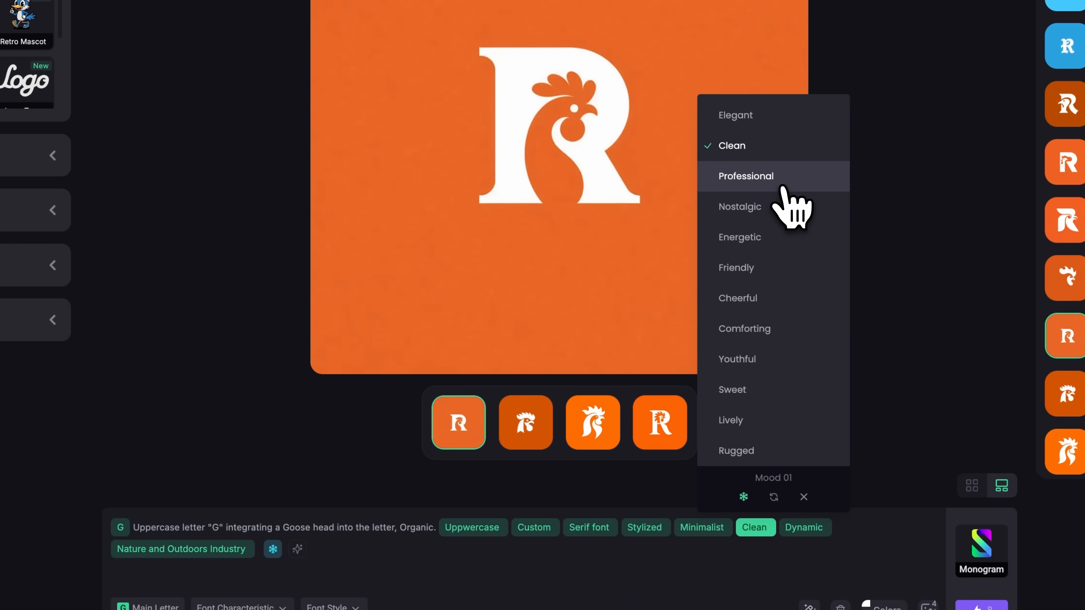
{"action": "left_click", "coordinate": [745, 175]}
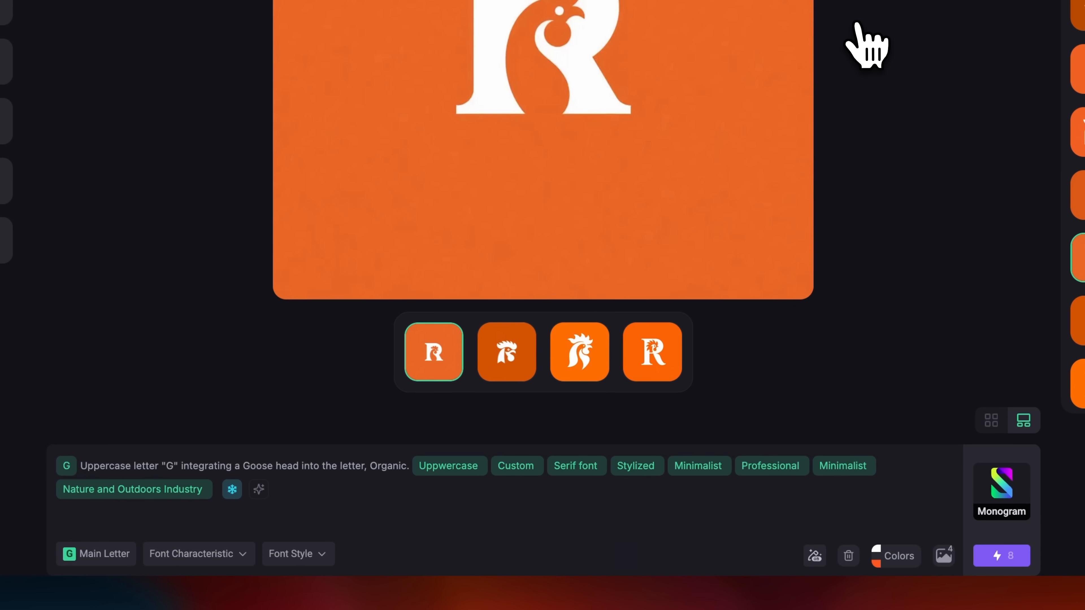
{"action": "left_click", "coordinate": [898, 556]}
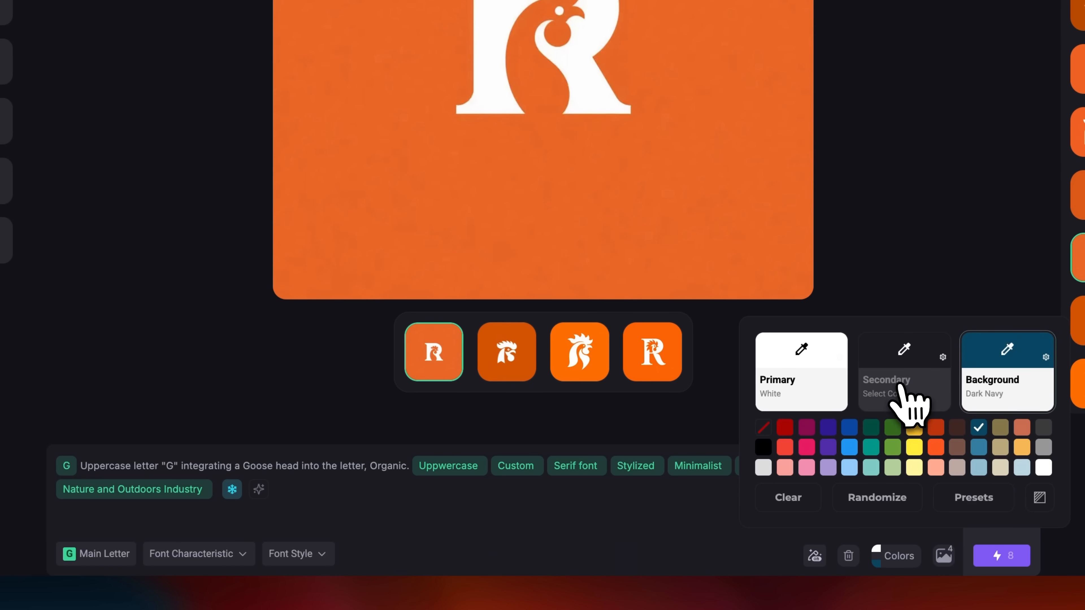
{"action": "left_click", "coordinate": [913, 427]}
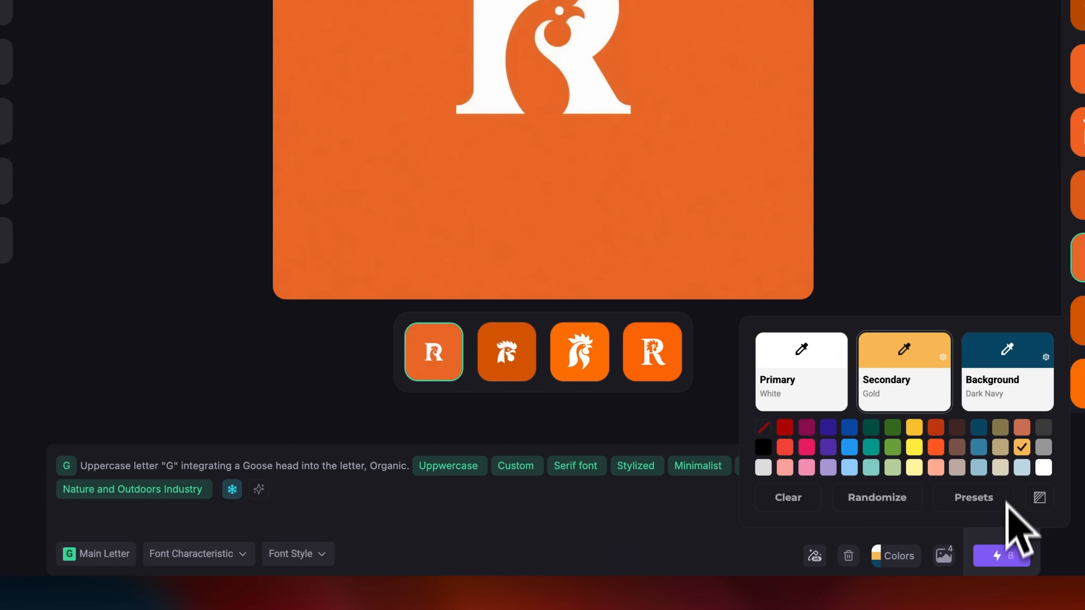